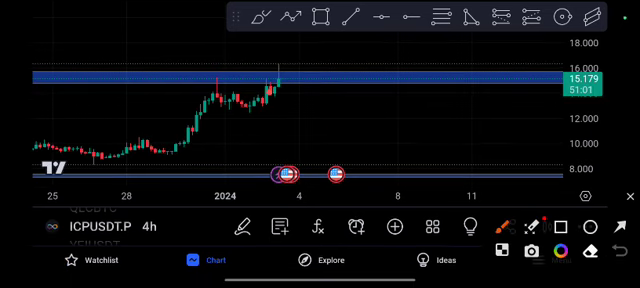
Step: Draw a red curved arrow arching down from the top of the blue resistance zone
{"action": "left_click_drag", "start_coordinate": [264, 78], "coordinate": [320, 130]}
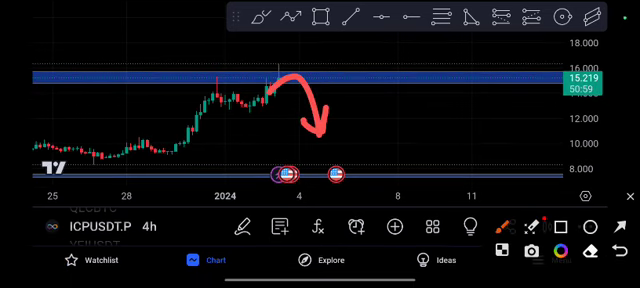